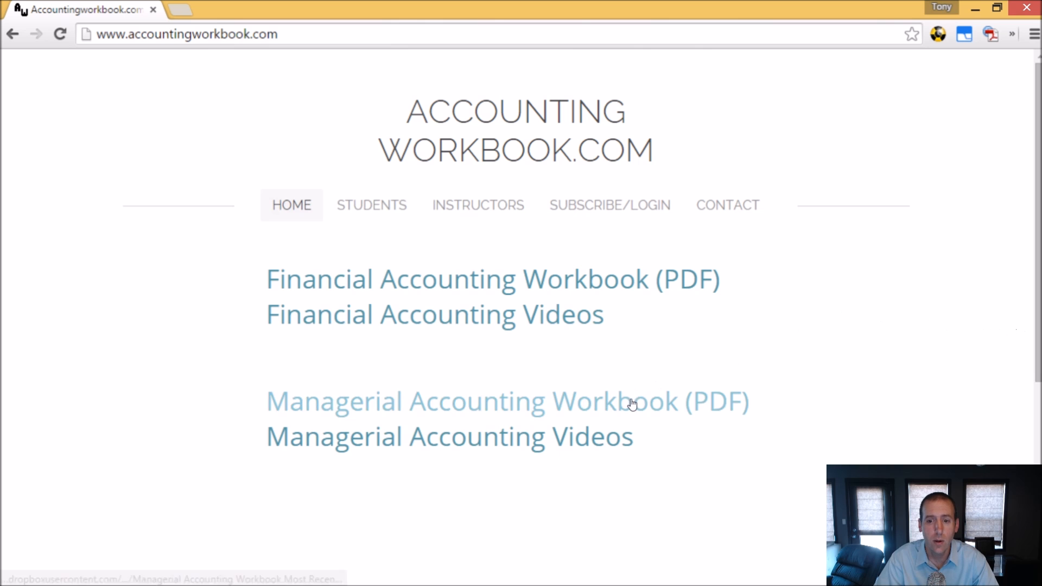
left_click(507, 402)
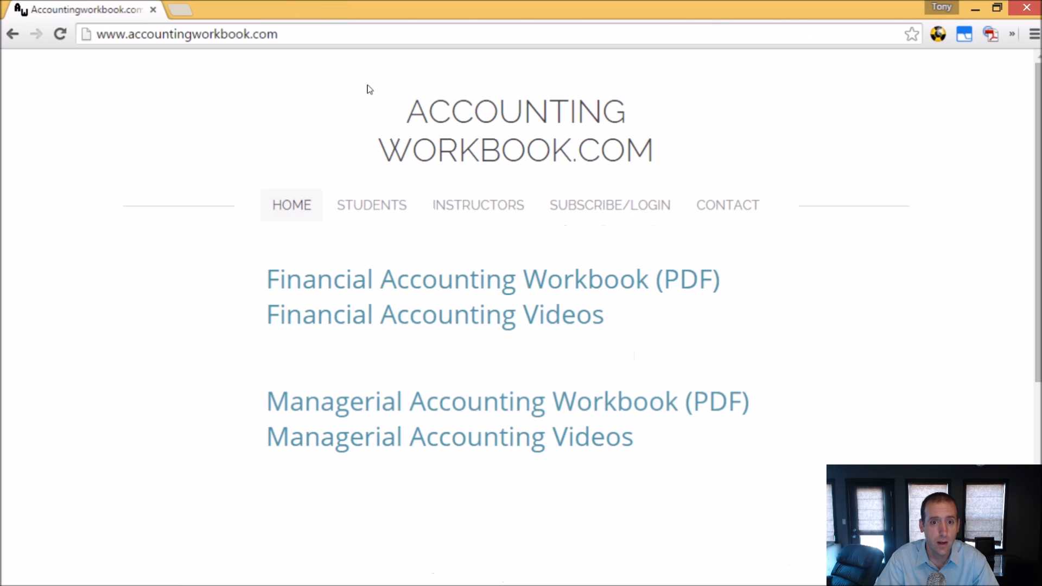
mouse_move(554, 444)
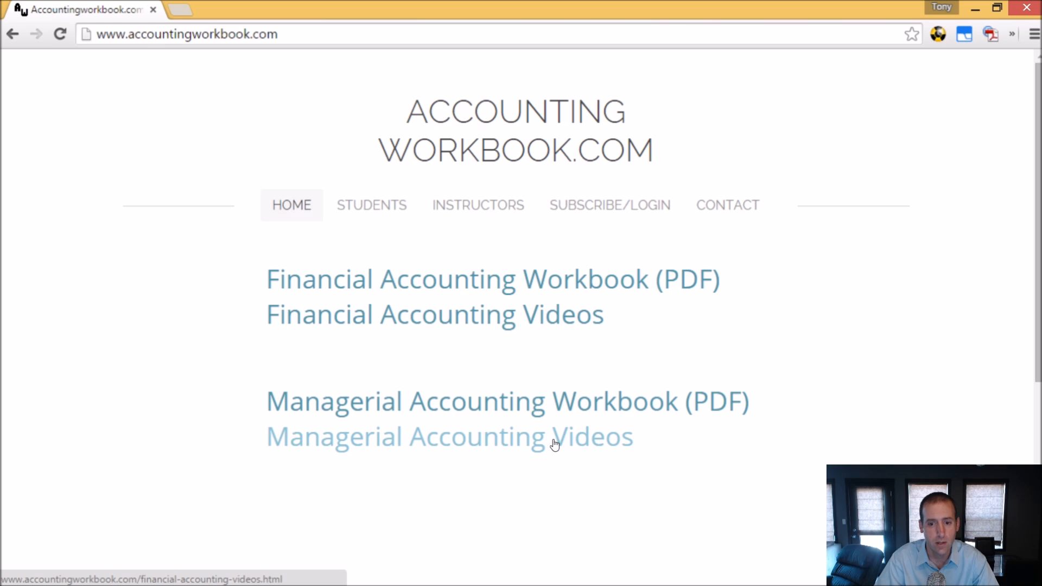